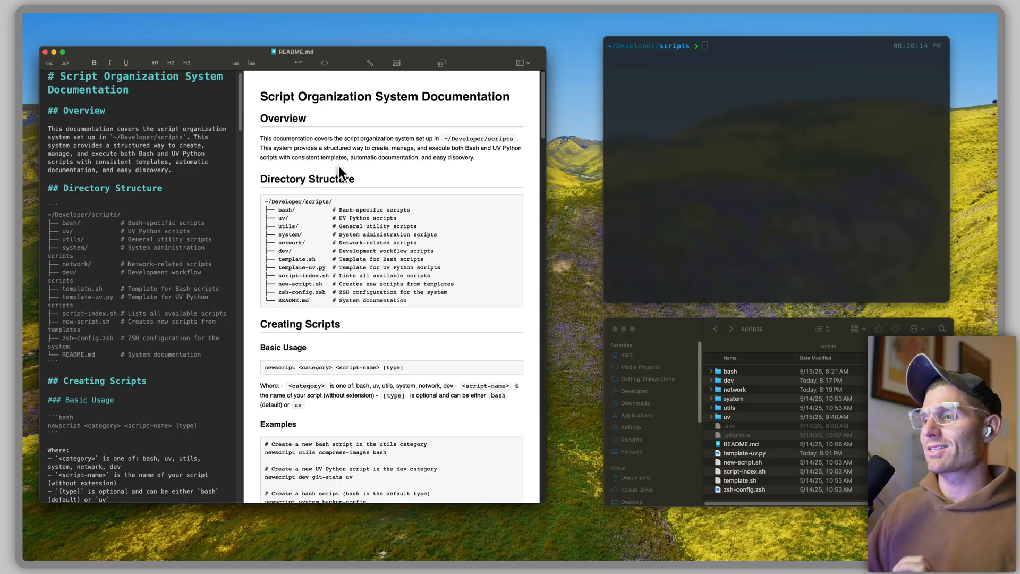
pyautogui.moveTo(331, 329)
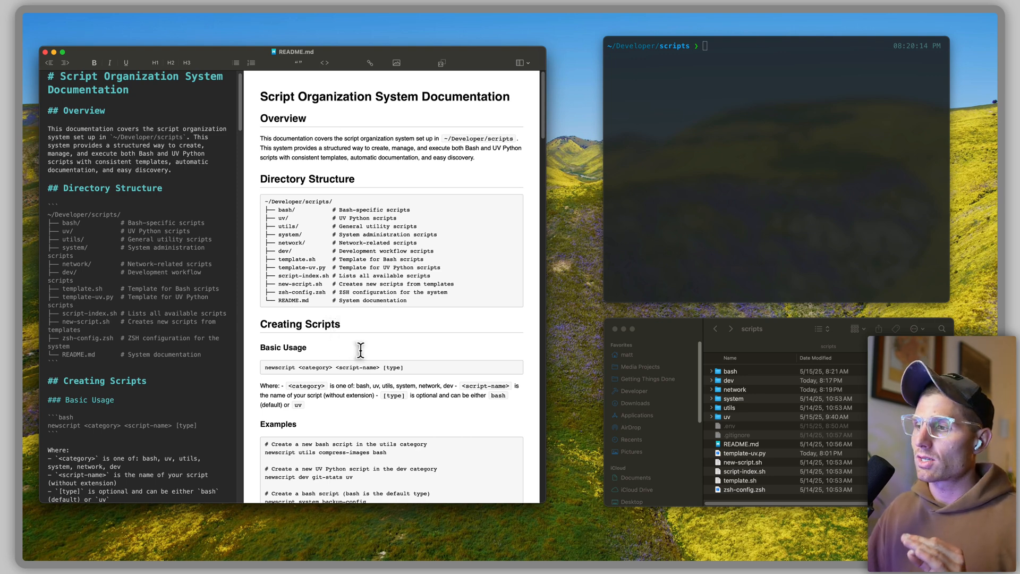
pyautogui.moveTo(737, 100)
pyautogui.write('open ~/.zshrc')
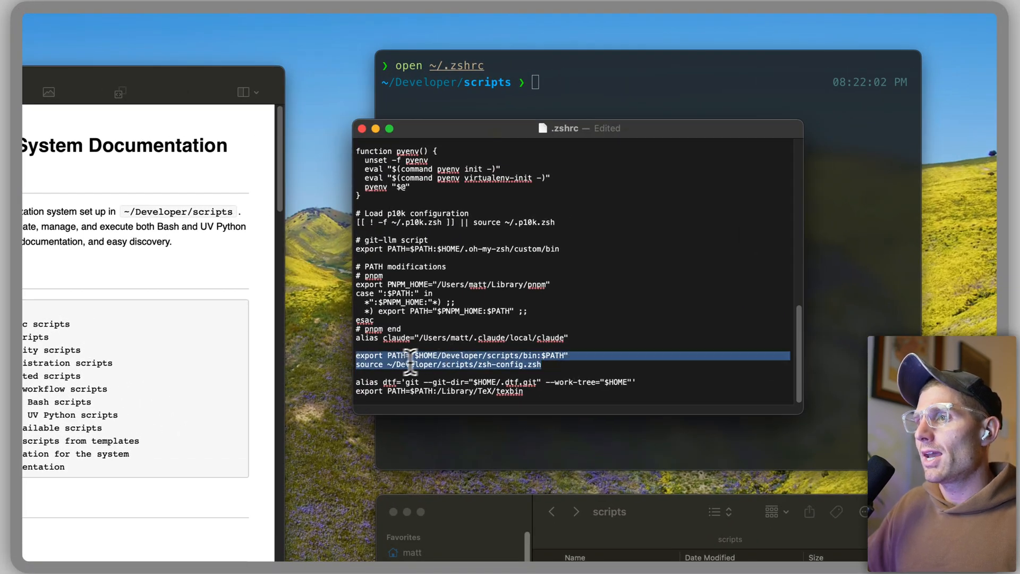
pyautogui.moveTo(490, 354)
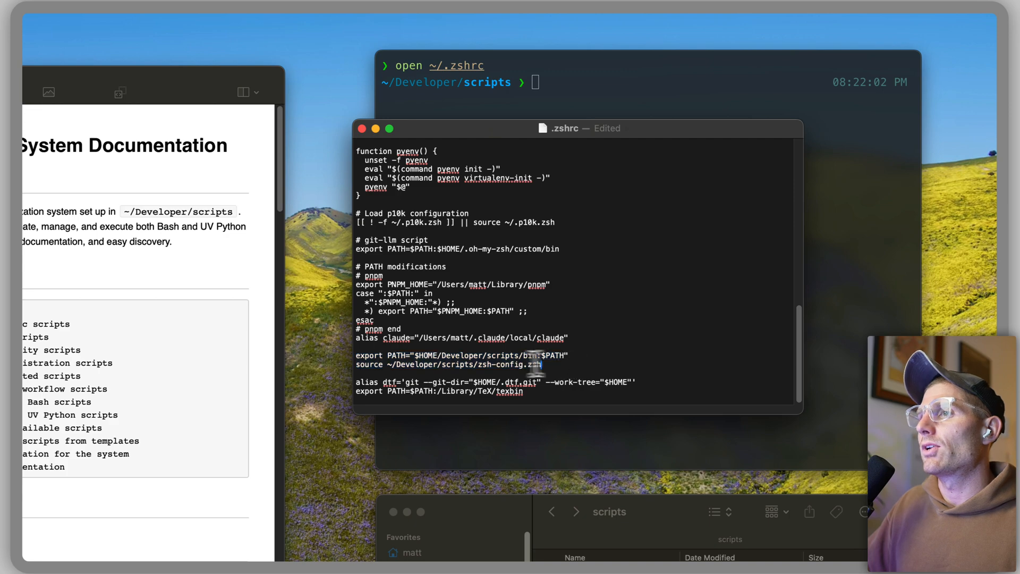
# Highlight the export PATH and zsh-config source lines near the bottom of .zshrc
pyautogui.moveTo(357, 354); pyautogui.dragTo(541, 365)
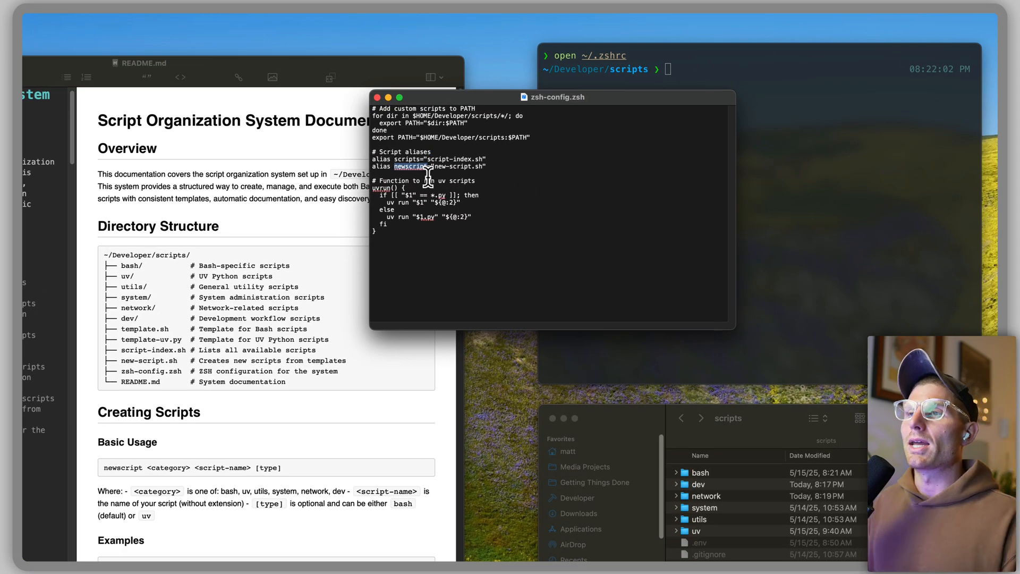
pyautogui.moveTo(444, 150)
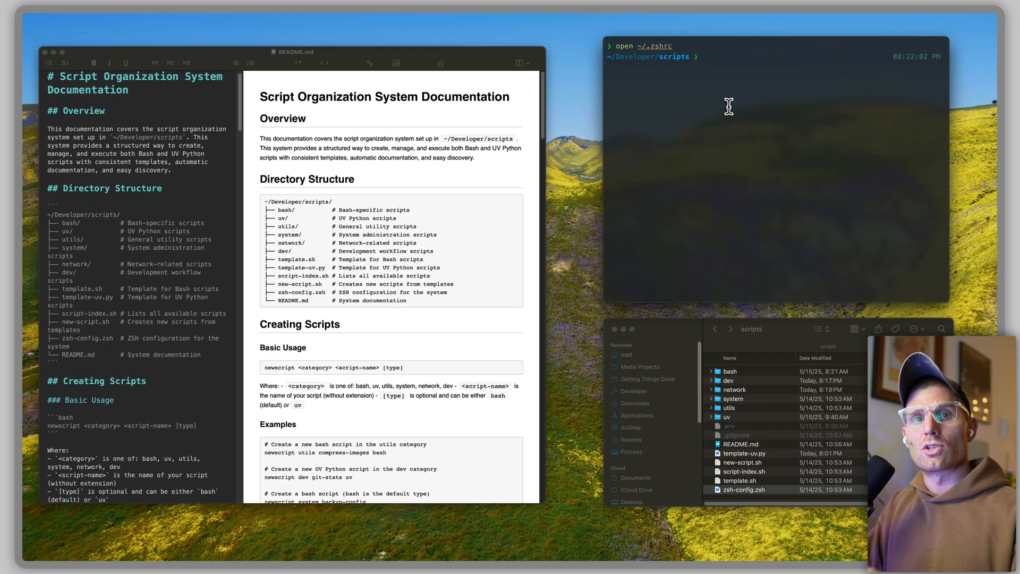
# Enter the command newscript network my-new-script bash at the ~/Developer/scripts prompt
pyautogui.write('newscript network my-new-script bash')
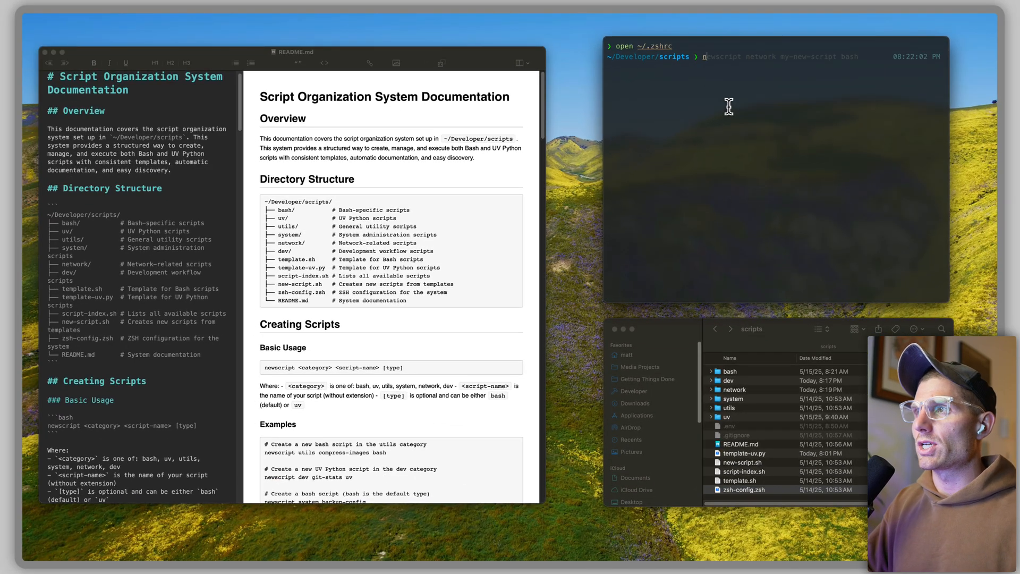